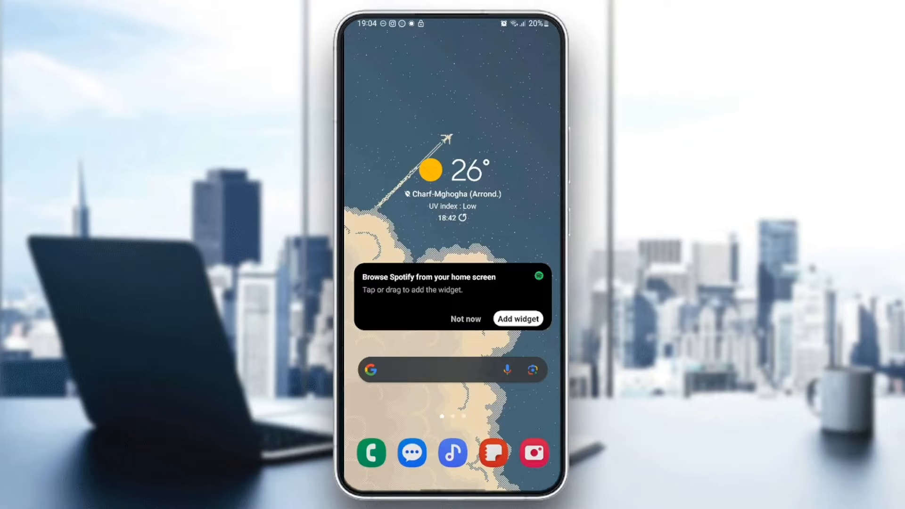
Reveal the app drawer and move to the page that holds the Settings app.
scroll(up, 3)
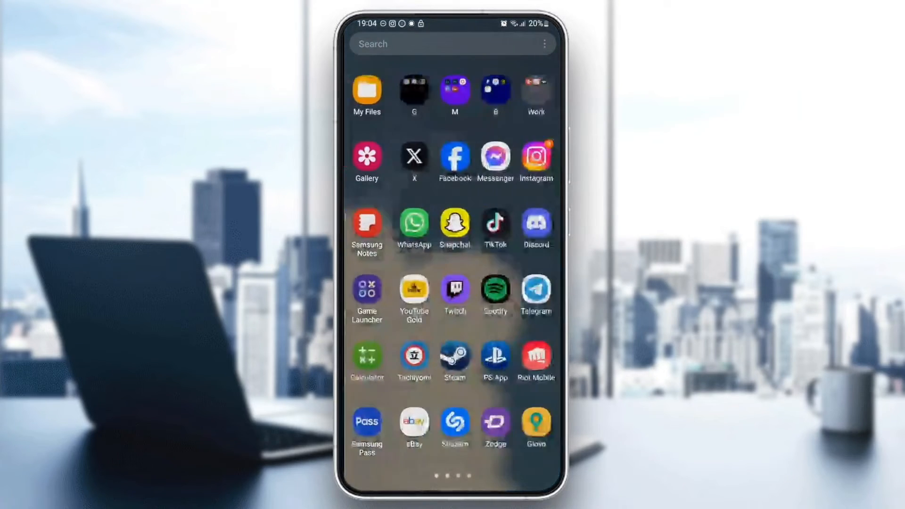
scroll(right, 3)
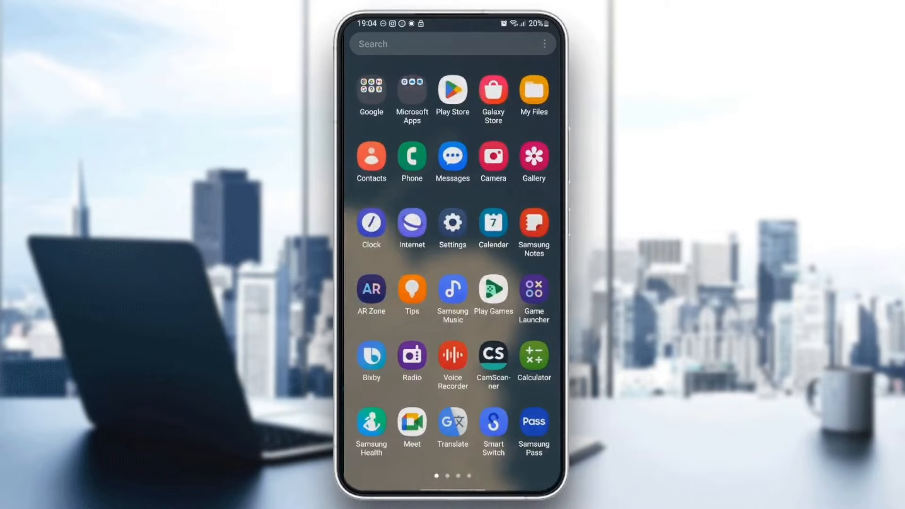
Launch Settings and go into Connections, where Wi-Fi and Wi-Fi Calling are on.
click(452, 224)
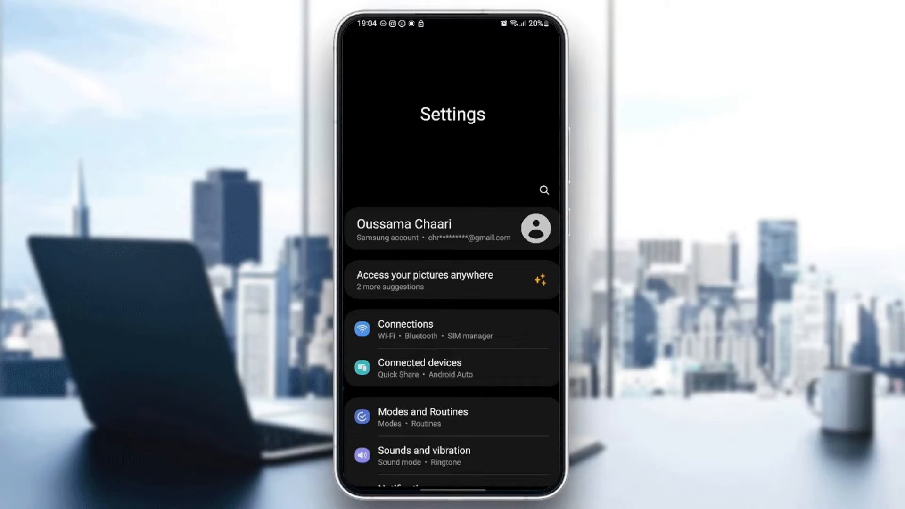
scroll(down, 3)
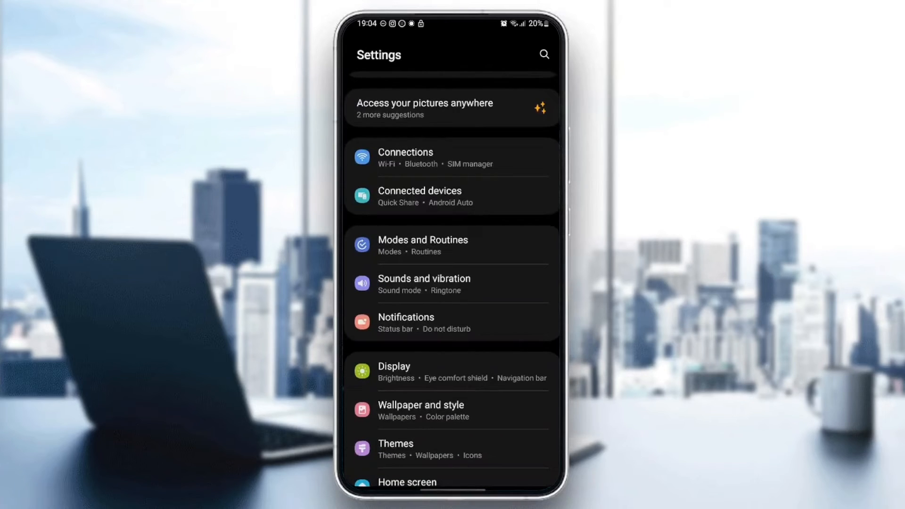
click(405, 157)
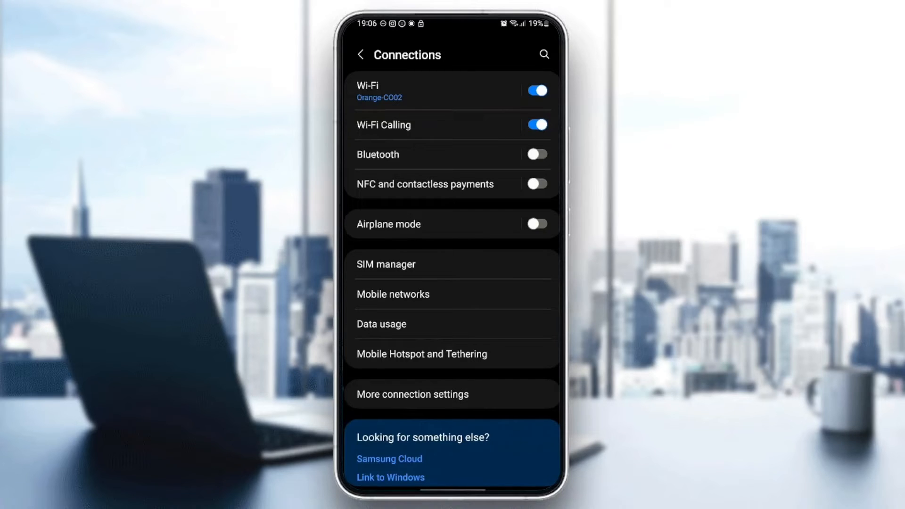
Go into Mobile networks, showing VoLTE calls SIM 1 on and Data roaming off.
click(392, 294)
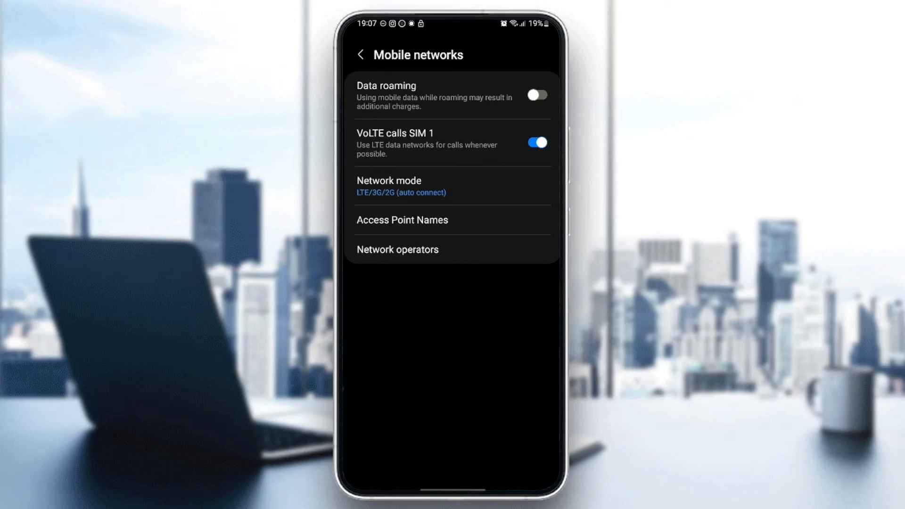
Toggle Data roaming on and back off, then return to Connections.
click(537, 94)
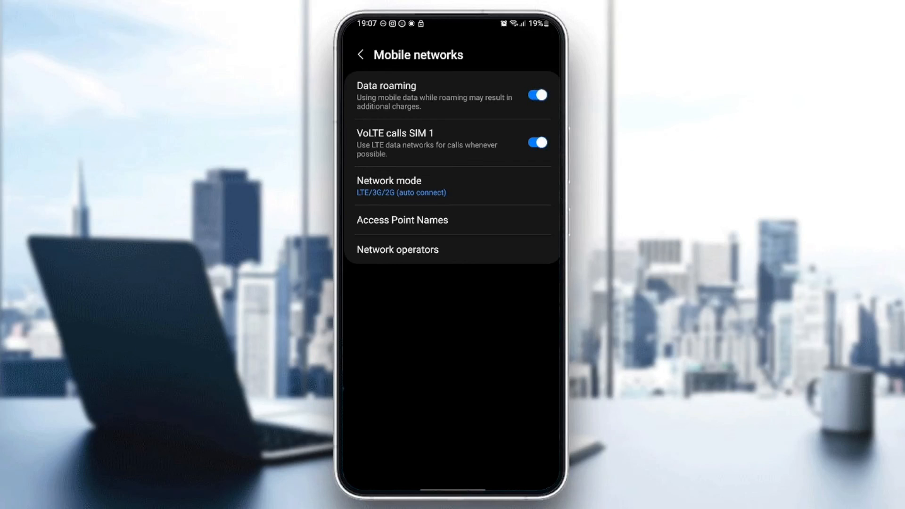
click(536, 94)
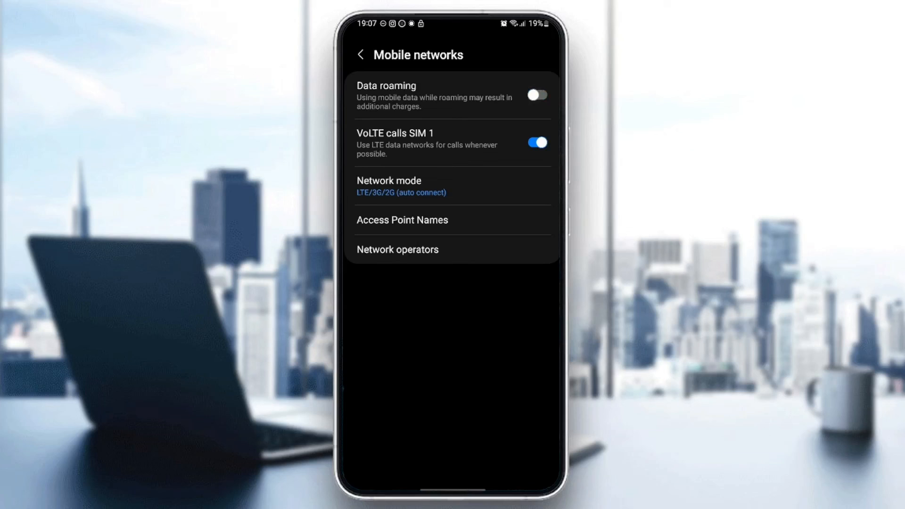
click(360, 55)
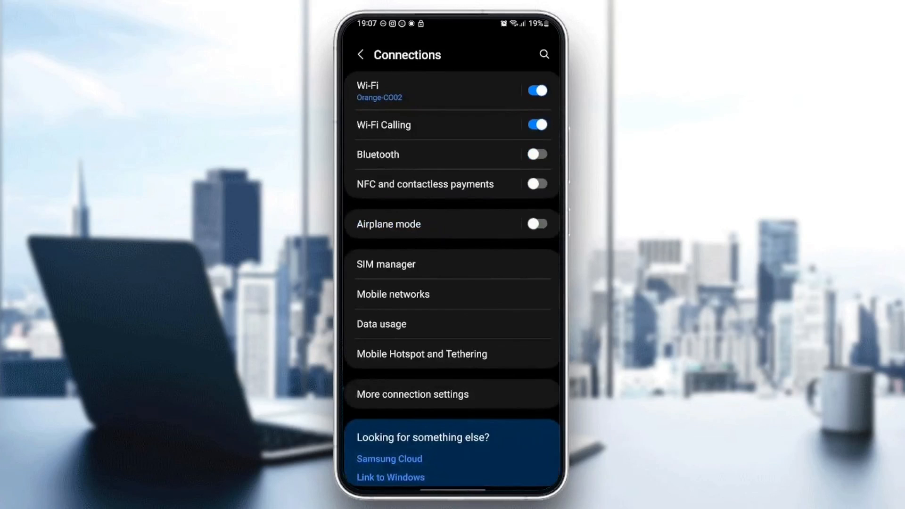